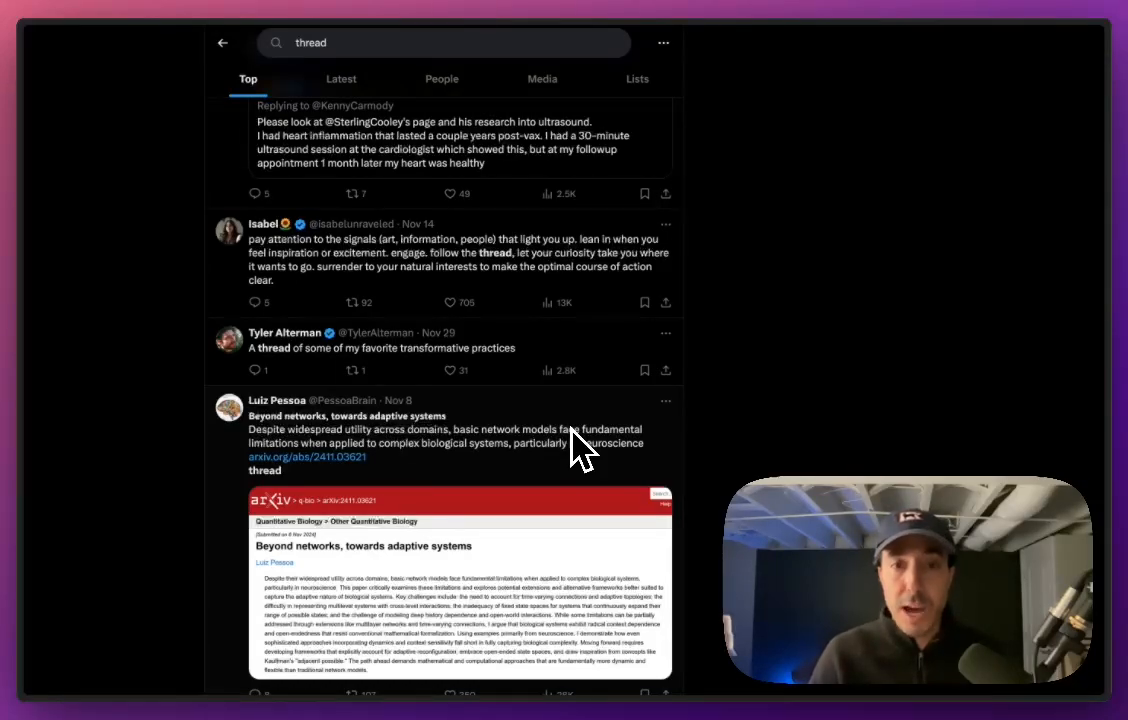
# - Scroll the 'thread' search results down to Lulie's post and open it
pyautogui.scroll(-3)
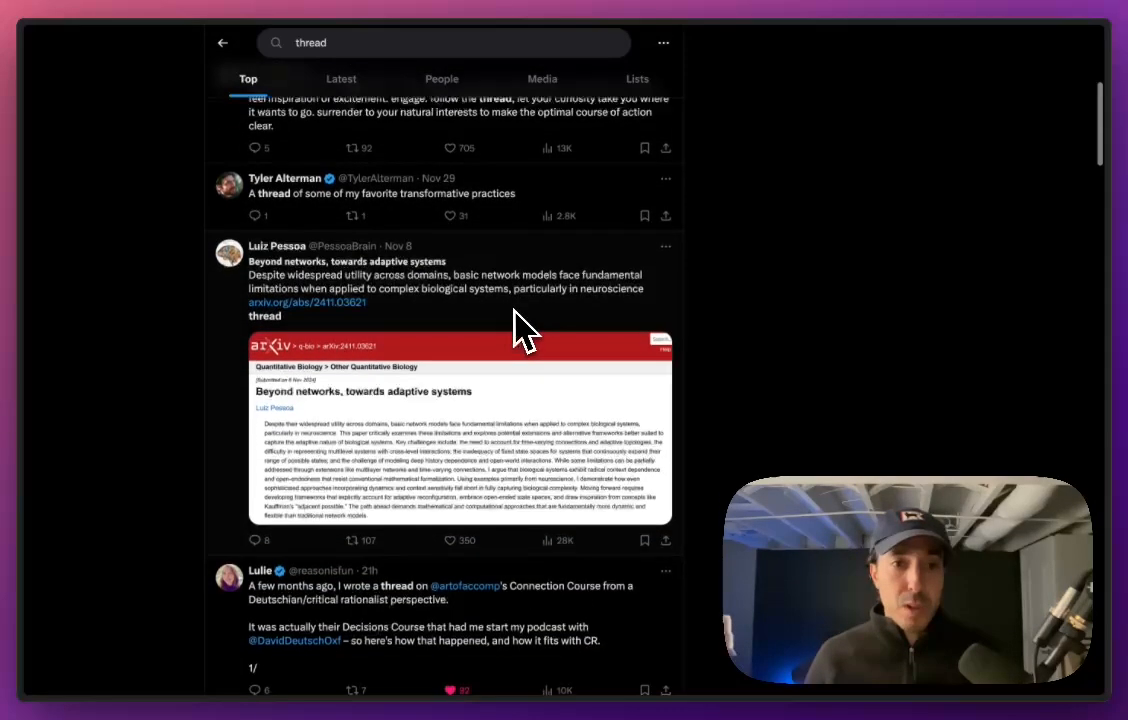
pyautogui.scroll(-3)
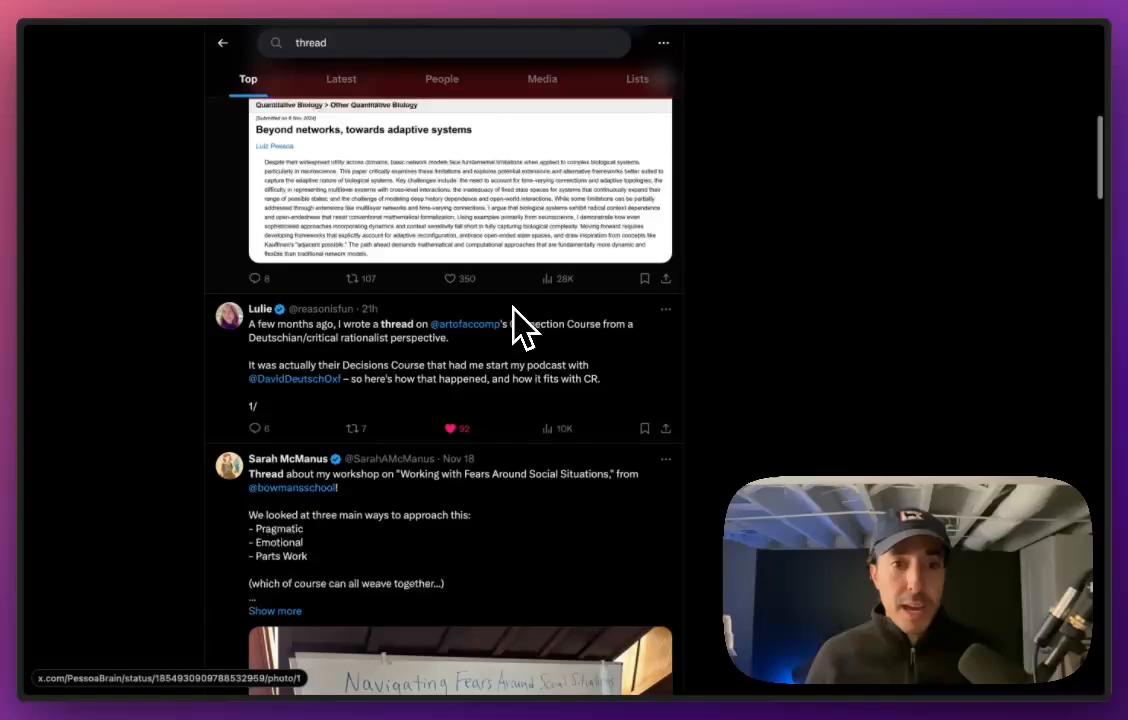
pyautogui.scroll(-3)
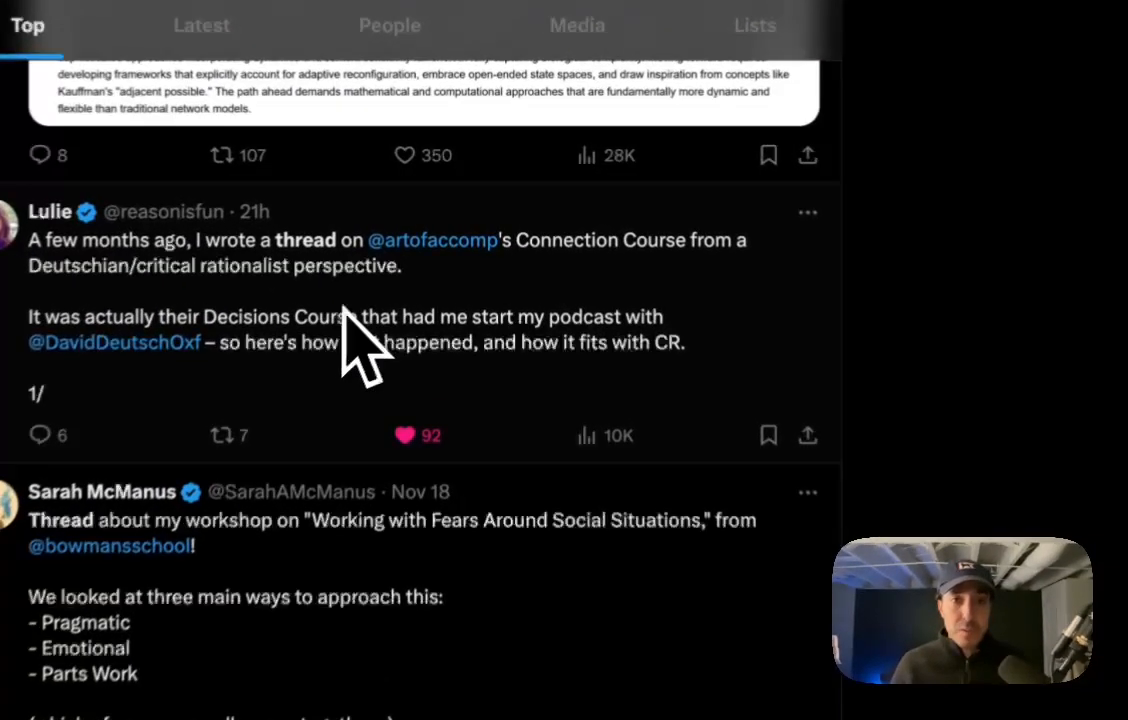
pyautogui.click(355, 330)
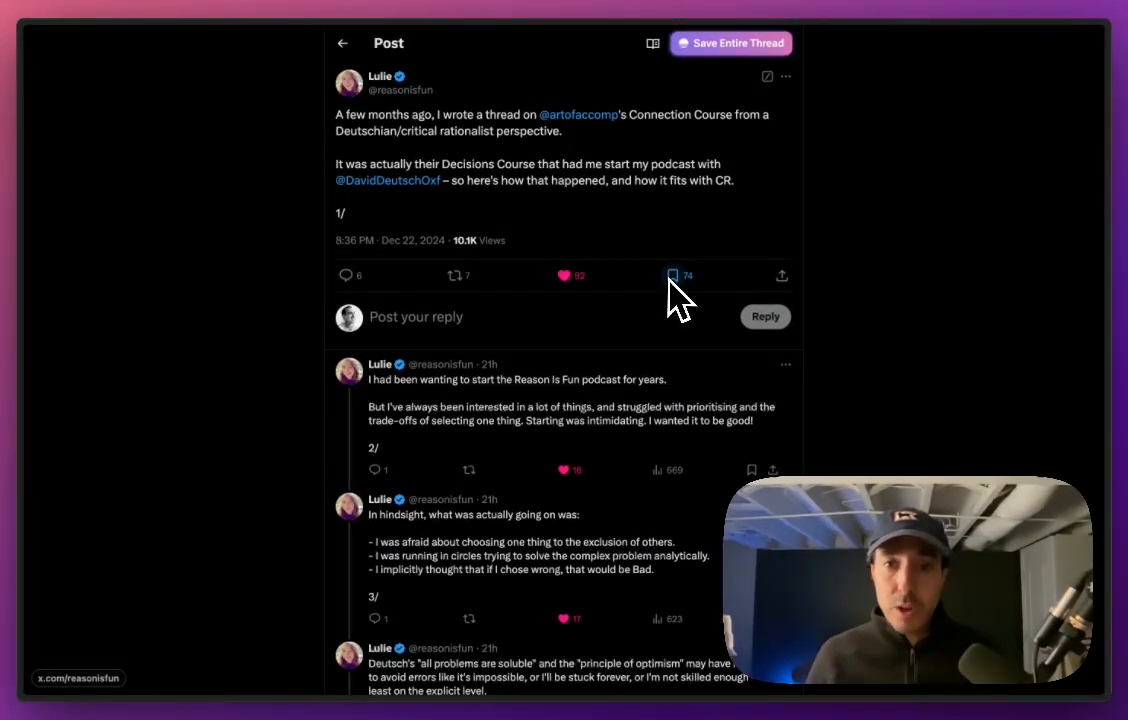
pyautogui.moveTo(673, 275)
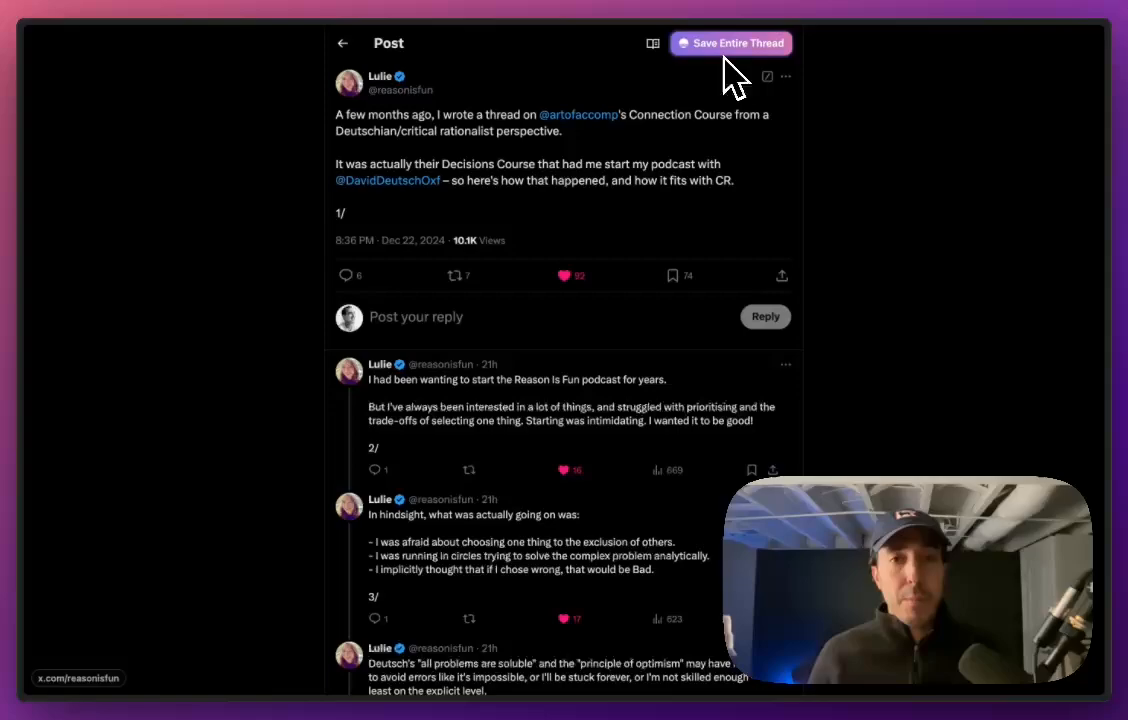
pyautogui.moveTo(730, 260)
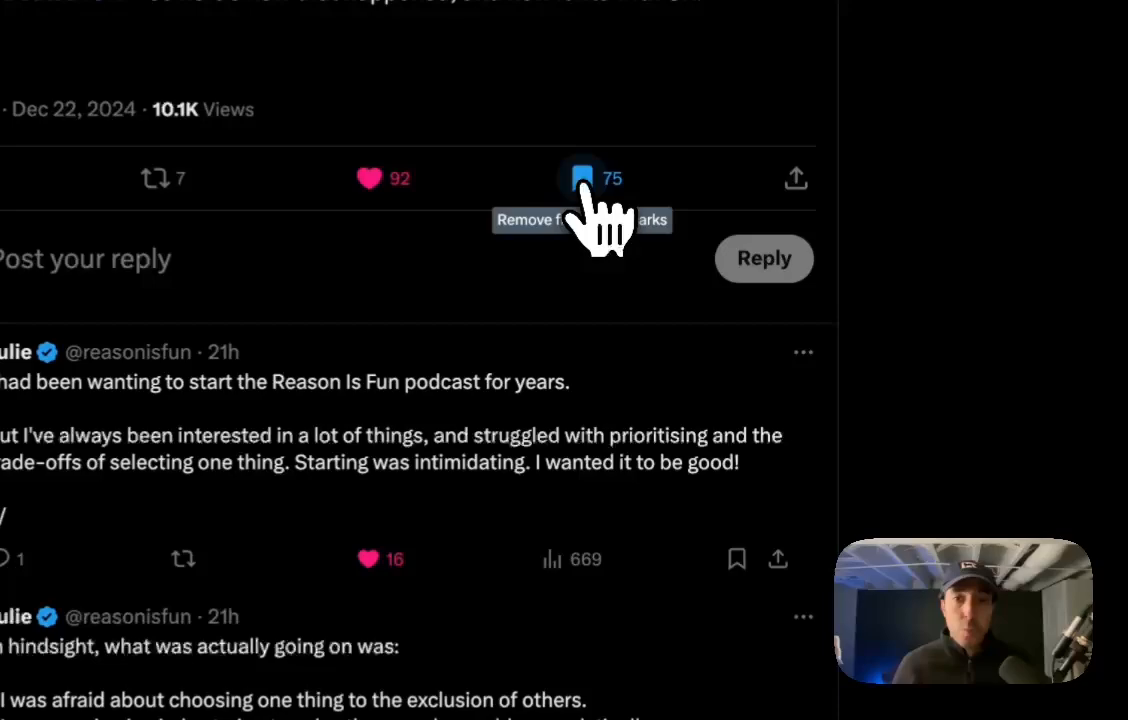
# - Bookmark the opening post of Lulie's thread and confirm 'Yes, Please!' to save it all
pyautogui.click(581, 177)
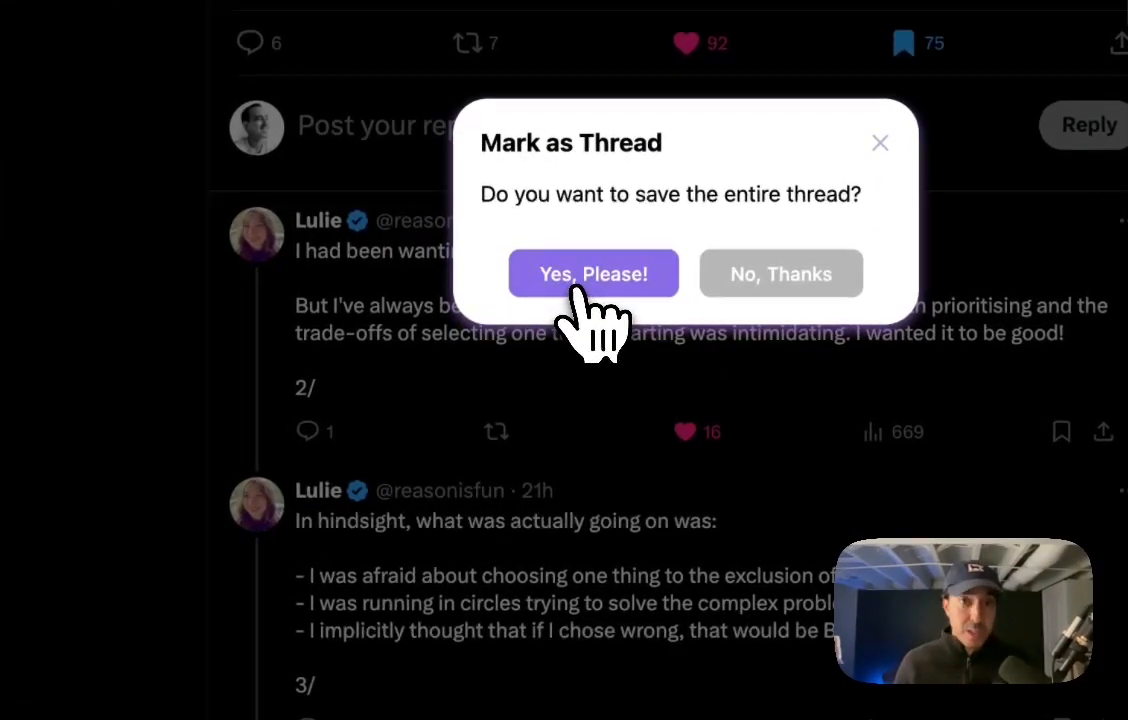
pyautogui.click(593, 273)
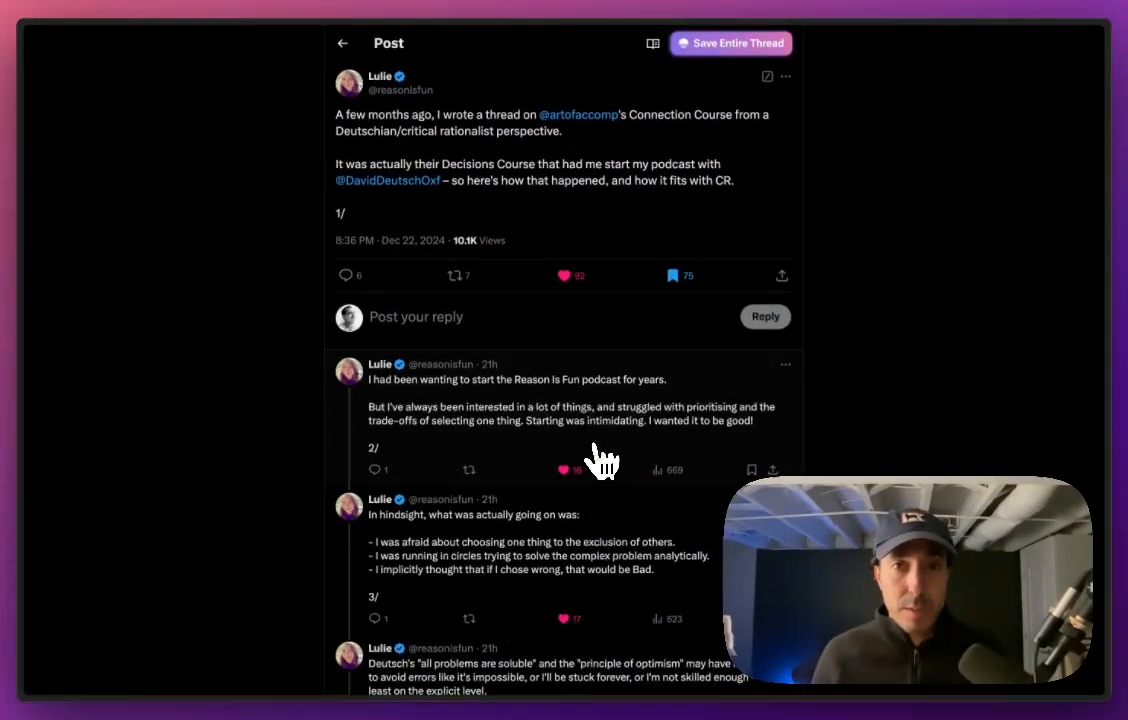
pyautogui.moveTo(600, 435)
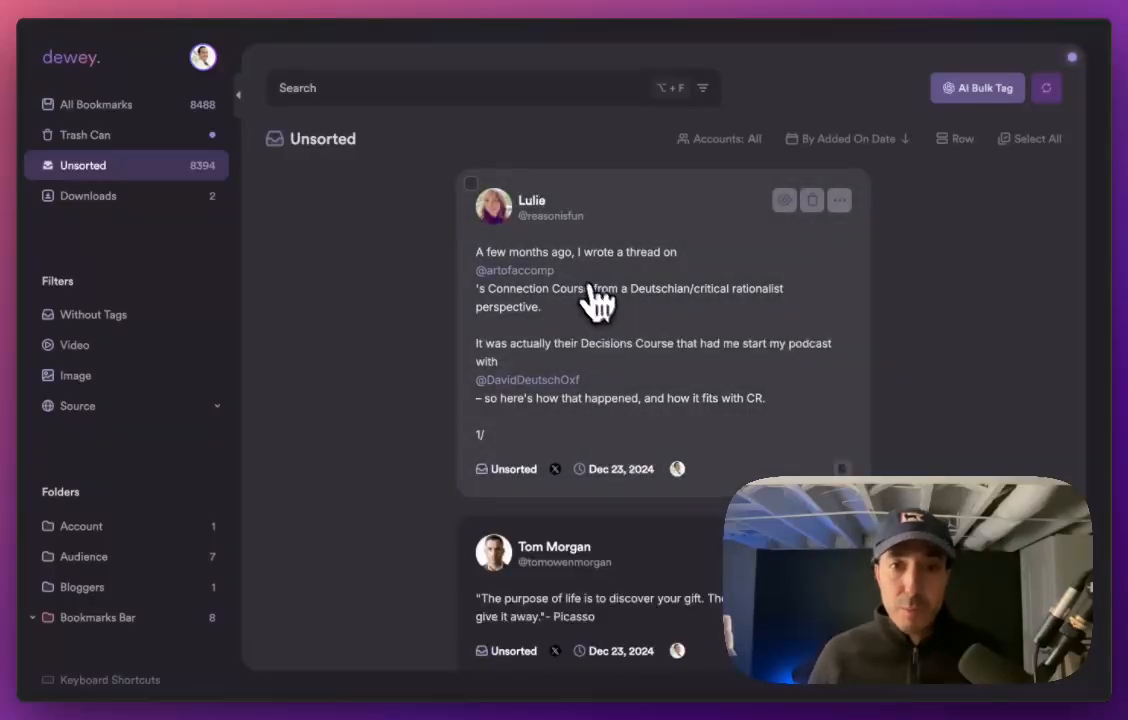
pyautogui.moveTo(592, 318)
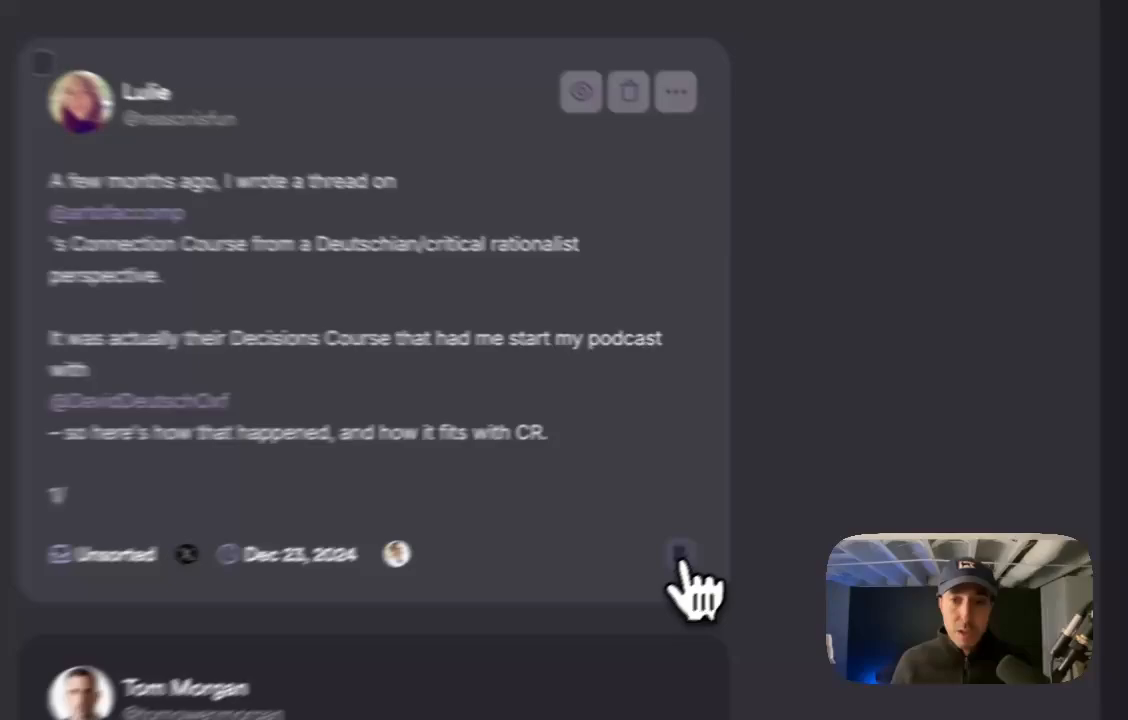
pyautogui.click(680, 556)
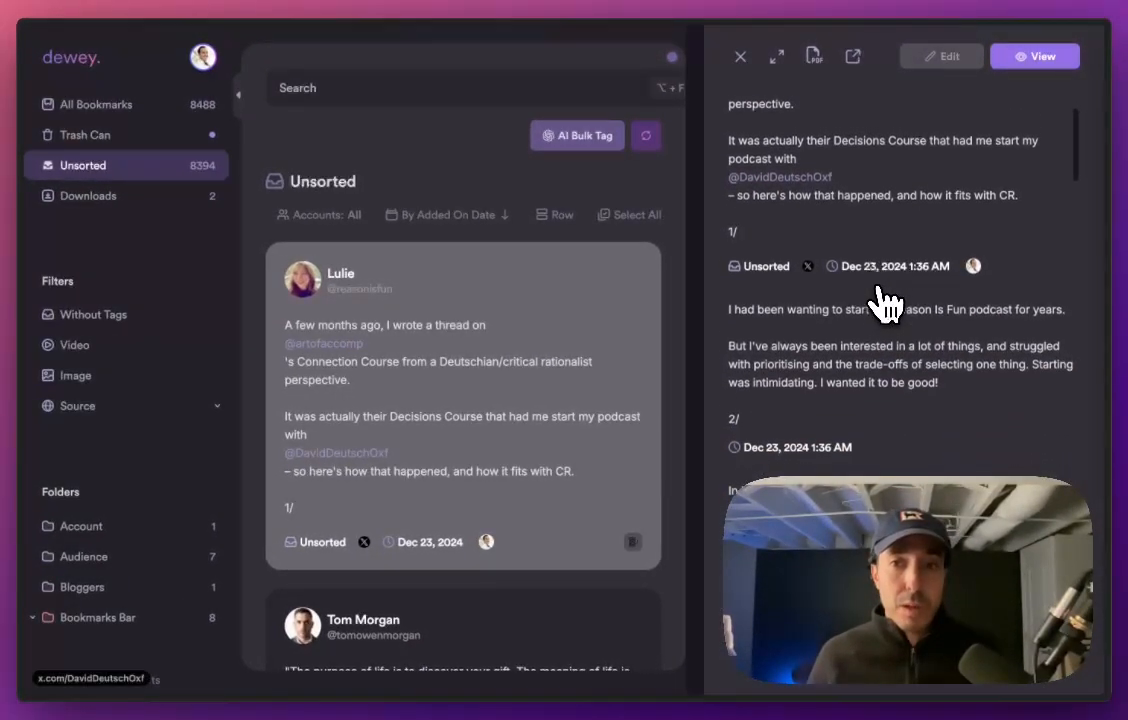
pyautogui.scroll(-3)
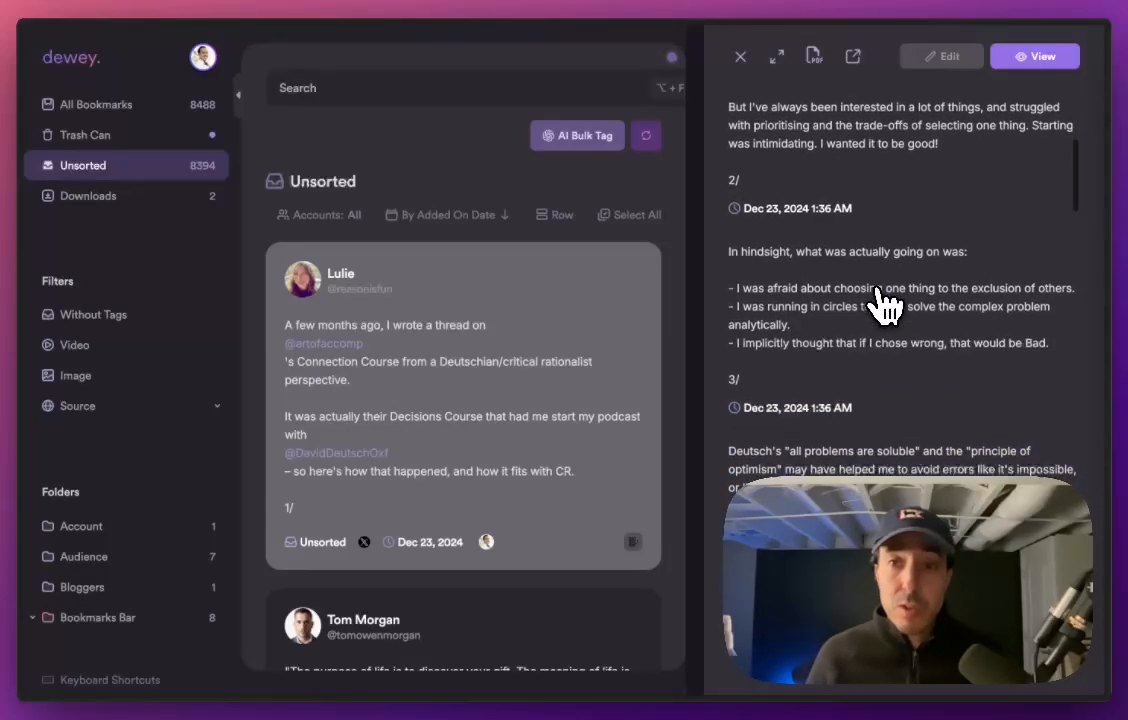
pyautogui.scroll(-3)
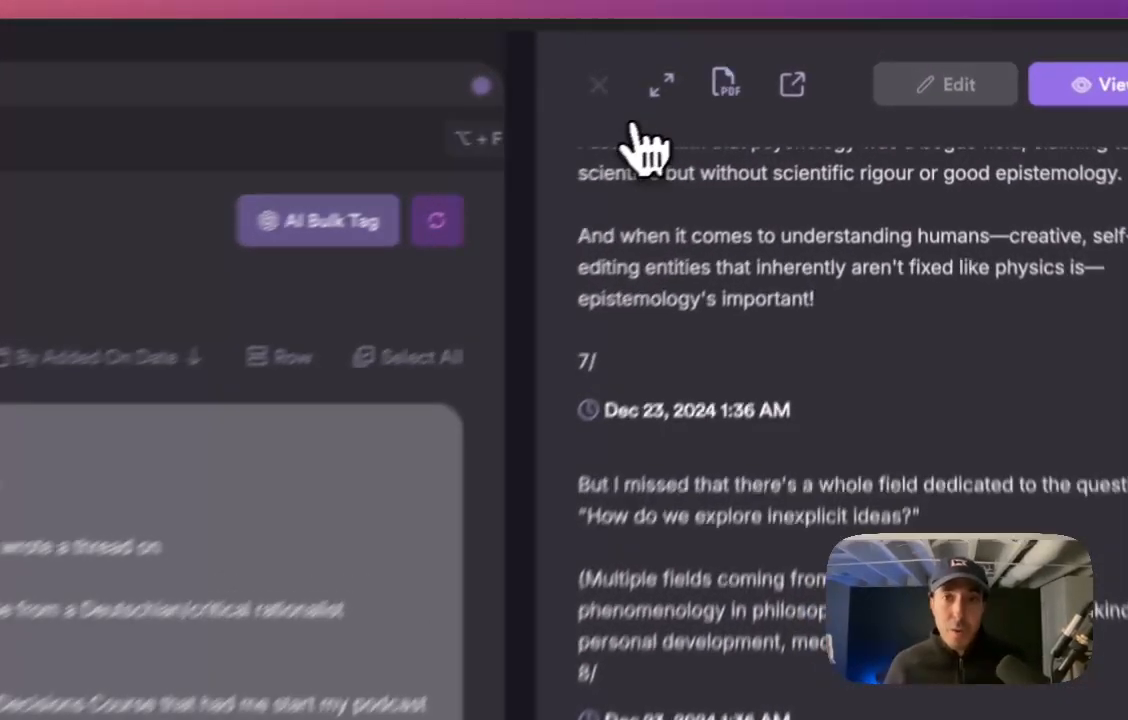
pyautogui.click(599, 84)
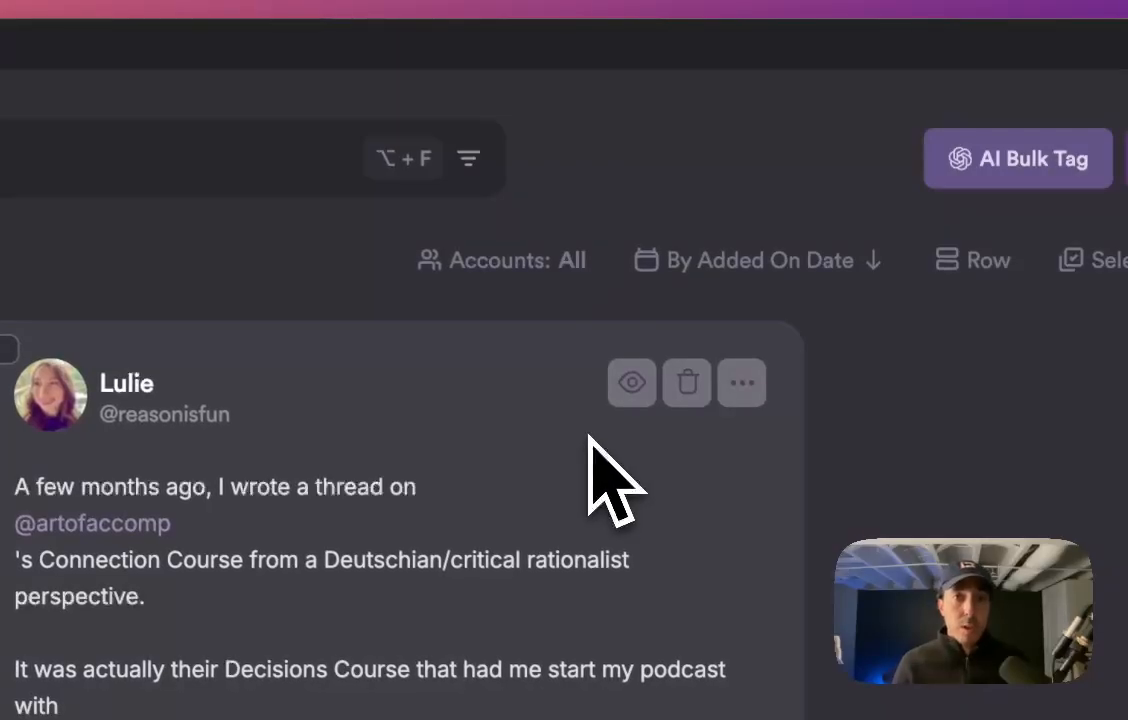